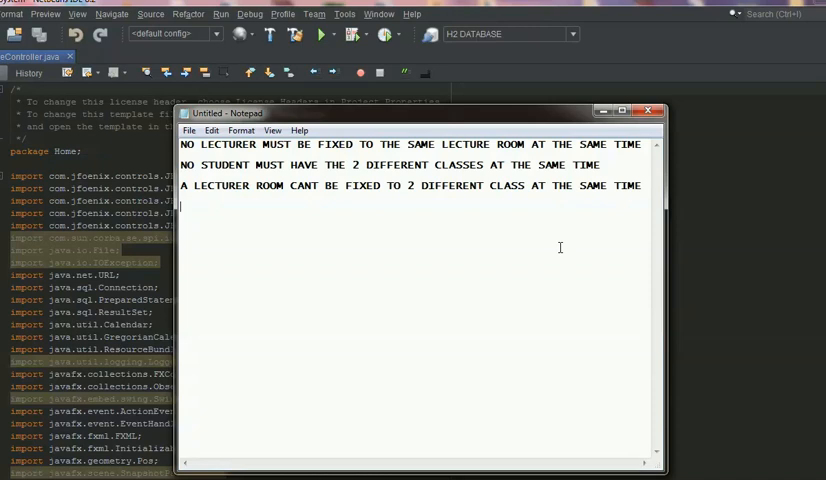
pyautogui.moveTo(440, 476)
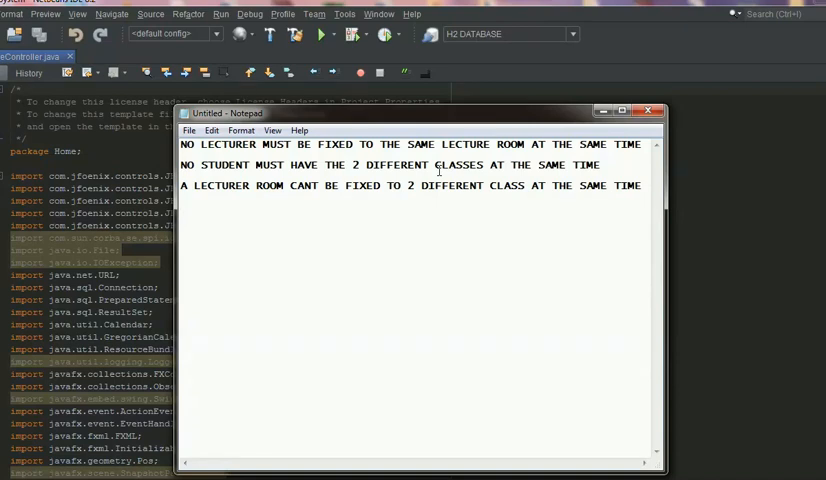
pyautogui.moveTo(362, 206)
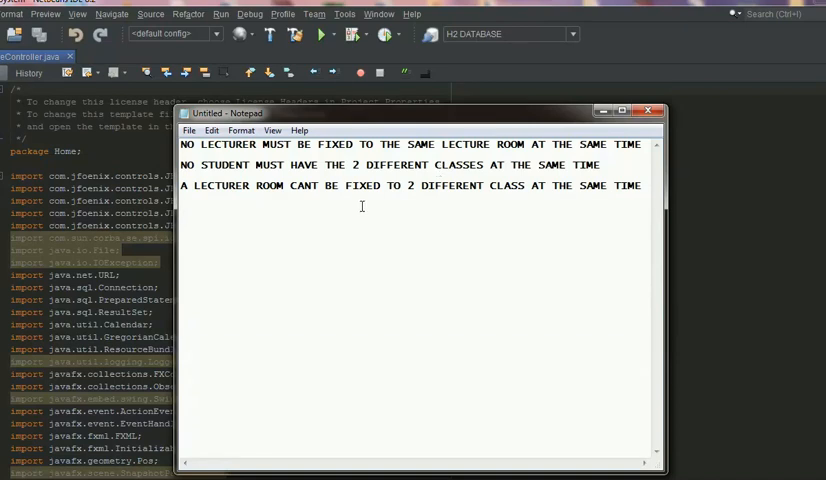
pyautogui.moveTo(324, 212)
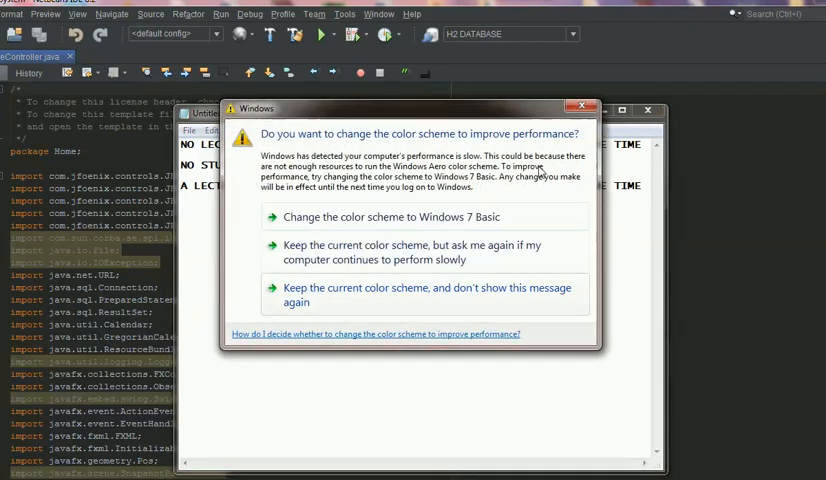
# Step: Keep the current colour scheme and hide the Notepad note with the three conflict rules
pyautogui.click(430, 296)
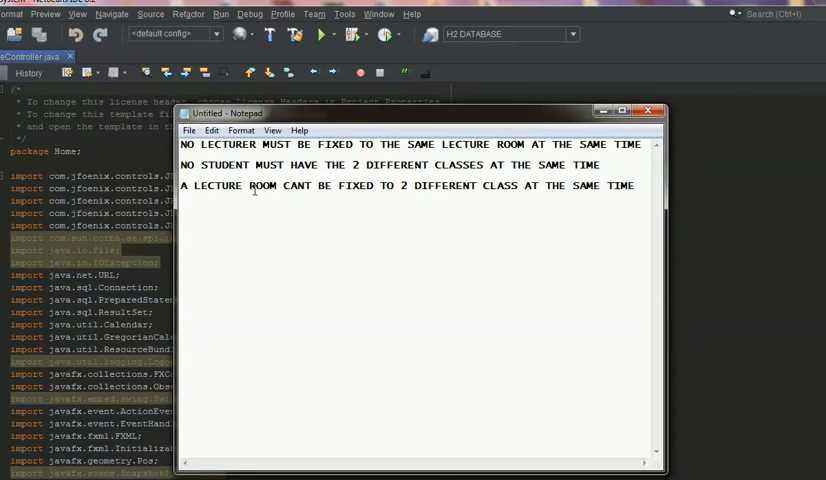
pyautogui.moveTo(252, 264)
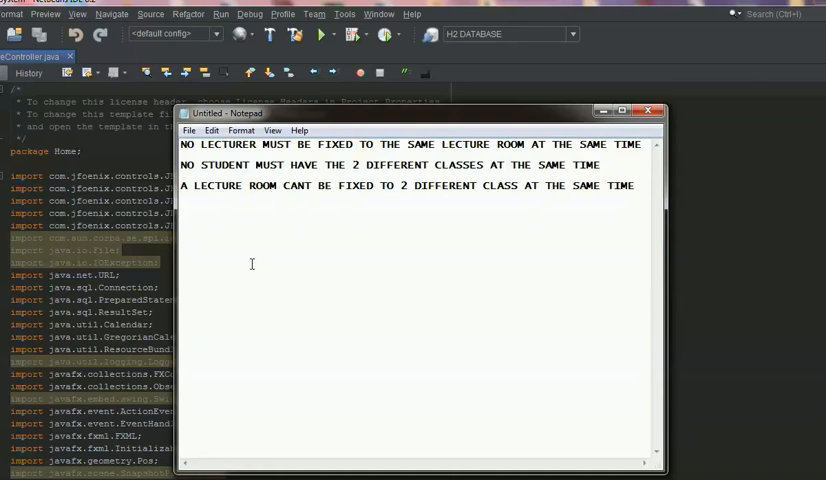
pyautogui.click(244, 184)
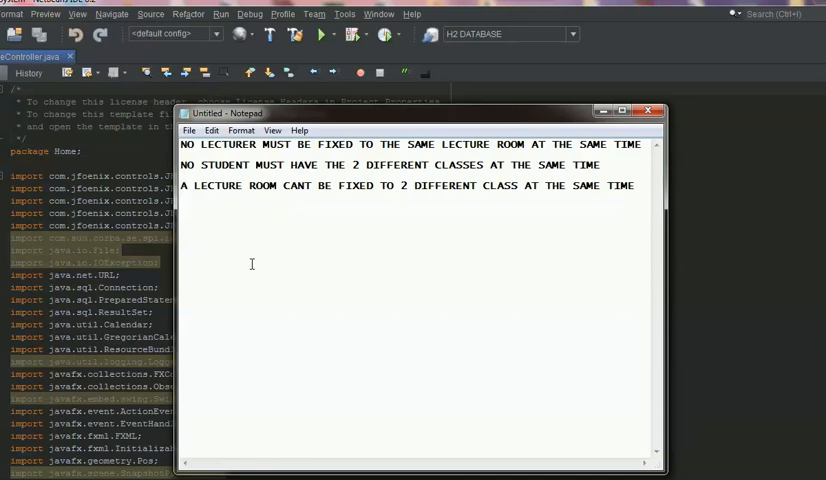
pyautogui.moveTo(408, 300)
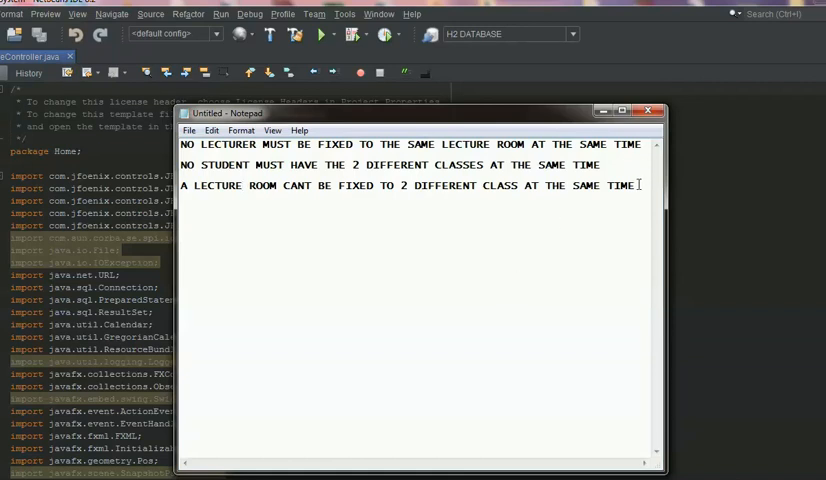
pyautogui.click(242, 184)
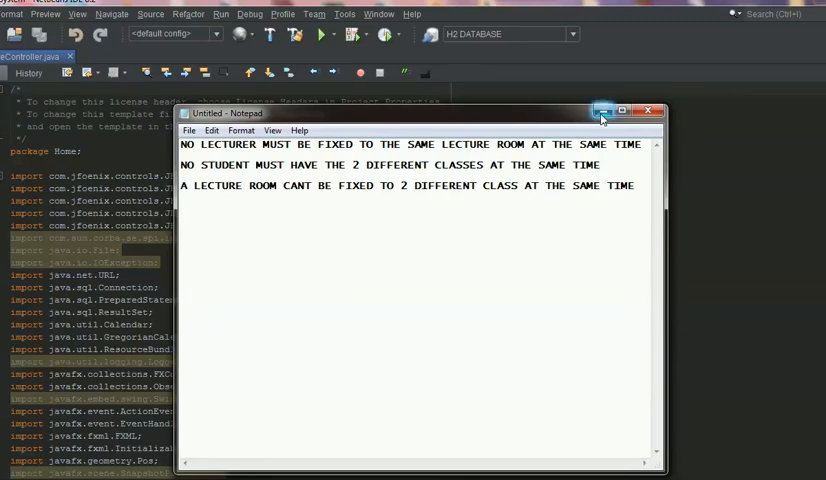
pyautogui.click(596, 110)
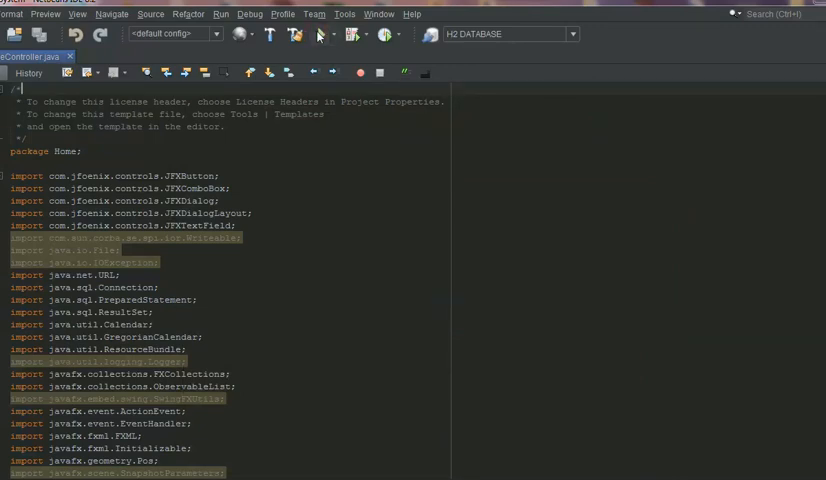
# Step: Run the Time Table System project and bring up the Create New Account form
pyautogui.click(320, 34)
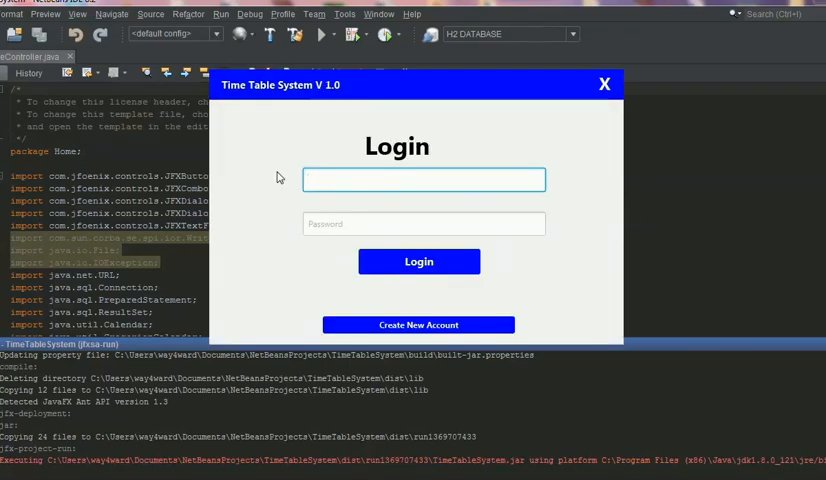
pyautogui.moveTo(368, 236)
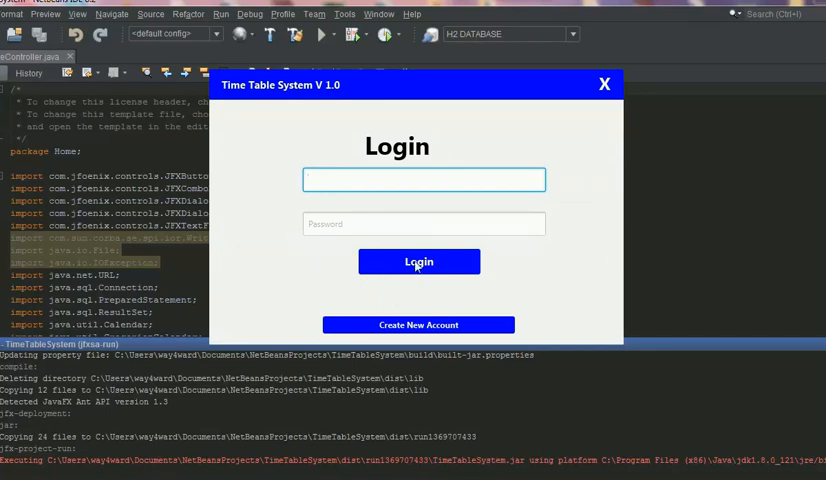
pyautogui.moveTo(404, 332)
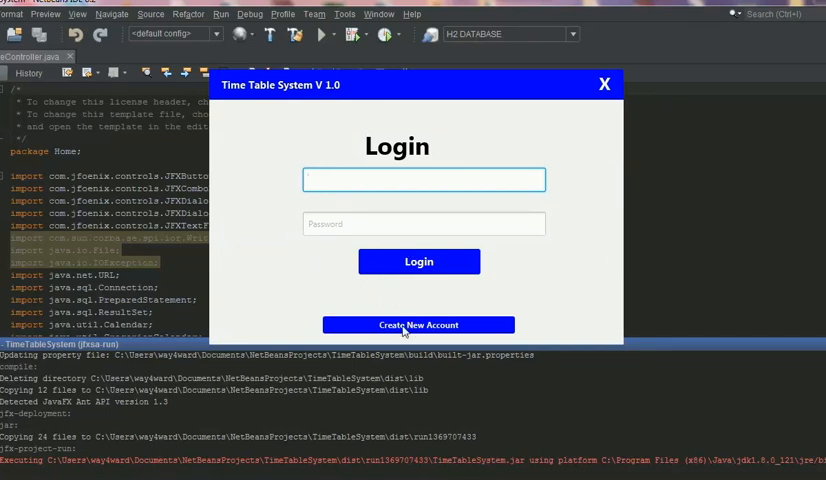
pyautogui.click(418, 324)
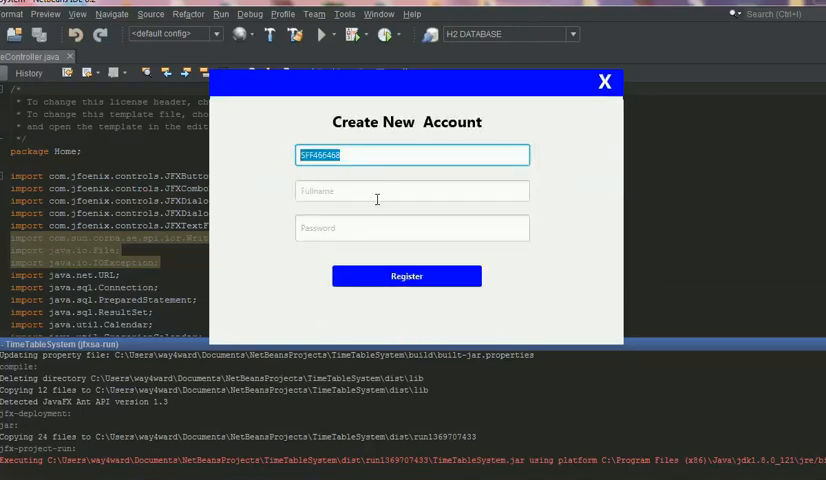
pyautogui.click(412, 190)
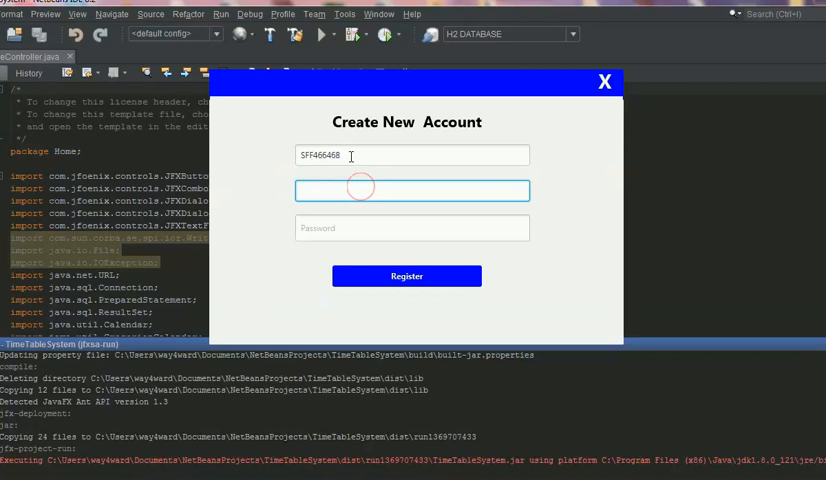
pyautogui.click(412, 156)
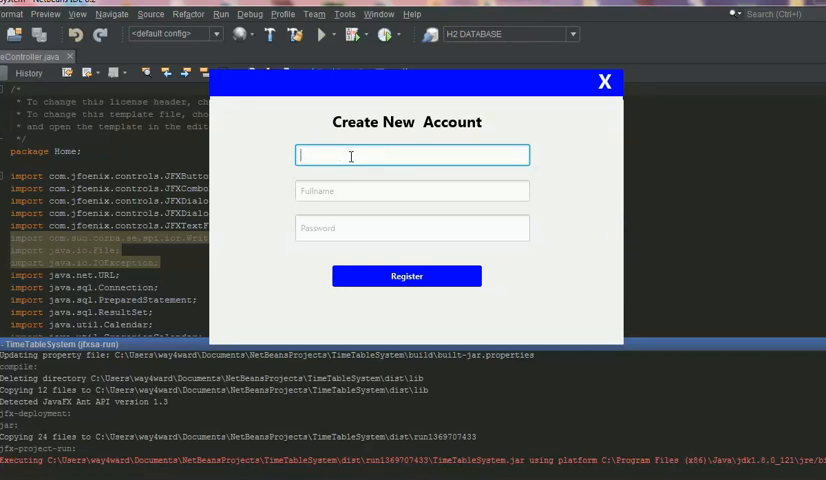
# Step: Register a new account with username way4, full name Adefuwa and a password, then acknowledge the success message
pyautogui.write('way4ward')
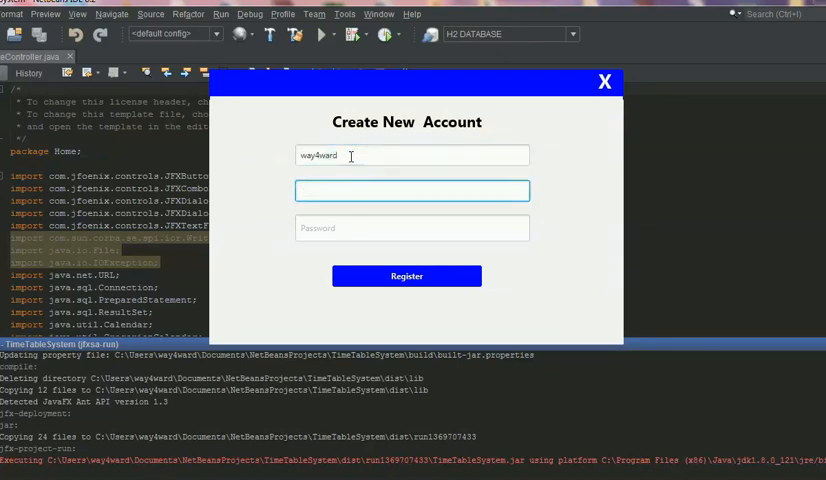
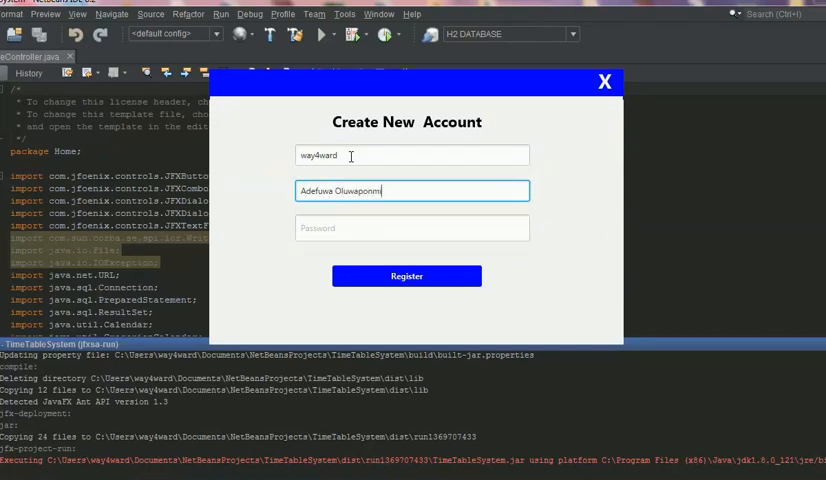
pyautogui.click(412, 228)
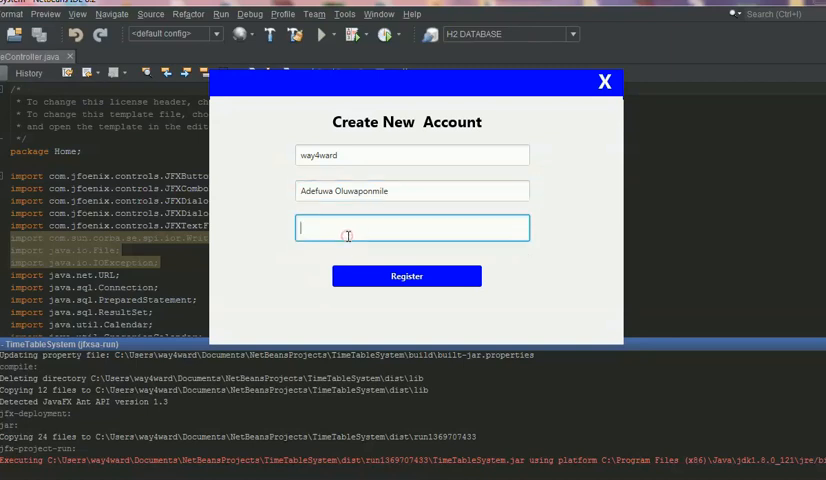
pyautogui.write('•••')
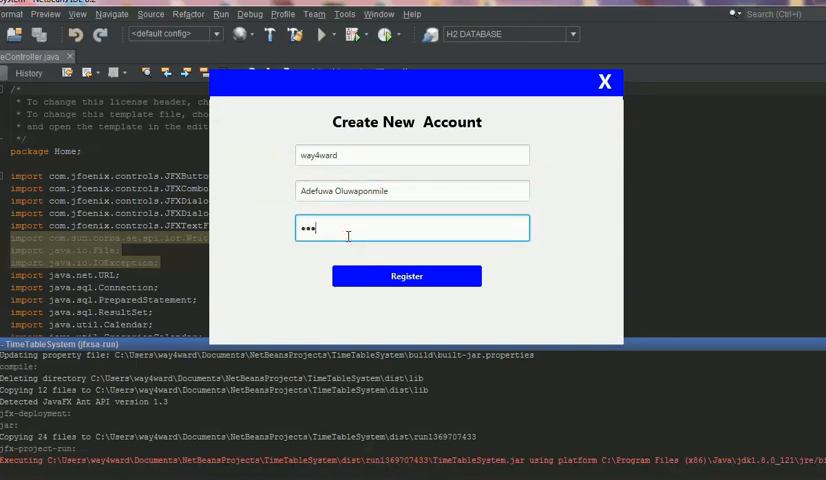
pyautogui.click(406, 276)
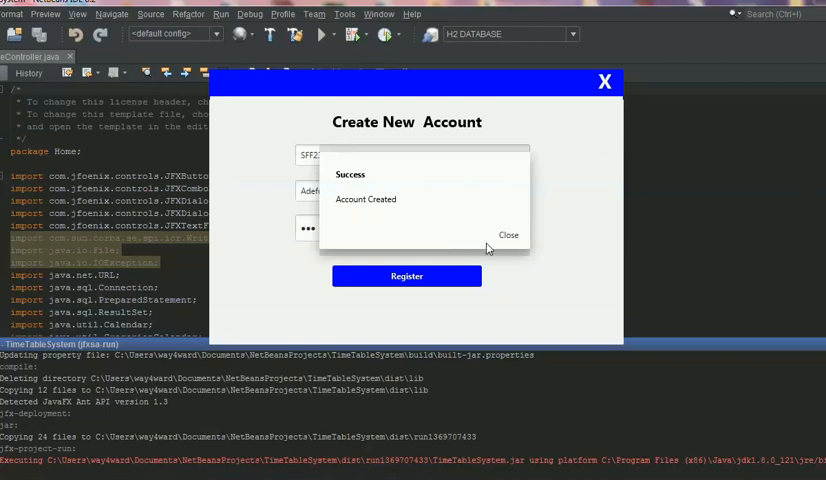
pyautogui.click(508, 236)
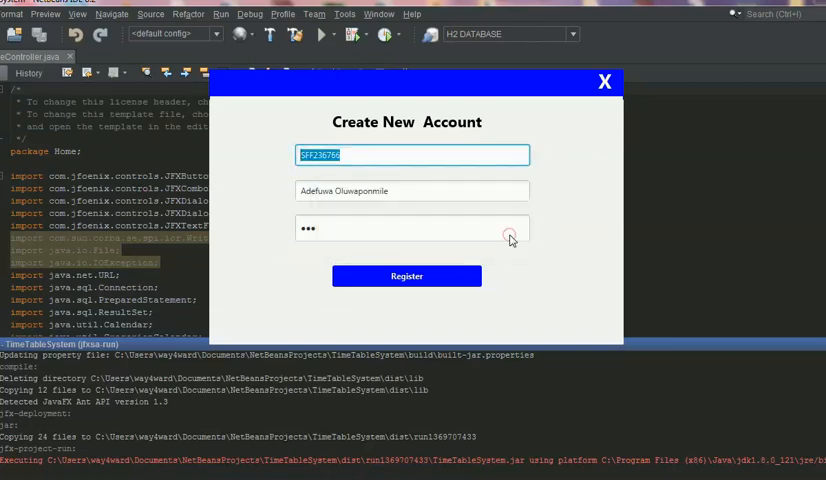
# Step: Return to the Login screen and sign in as way4ard with the new password
pyautogui.click(604, 80)
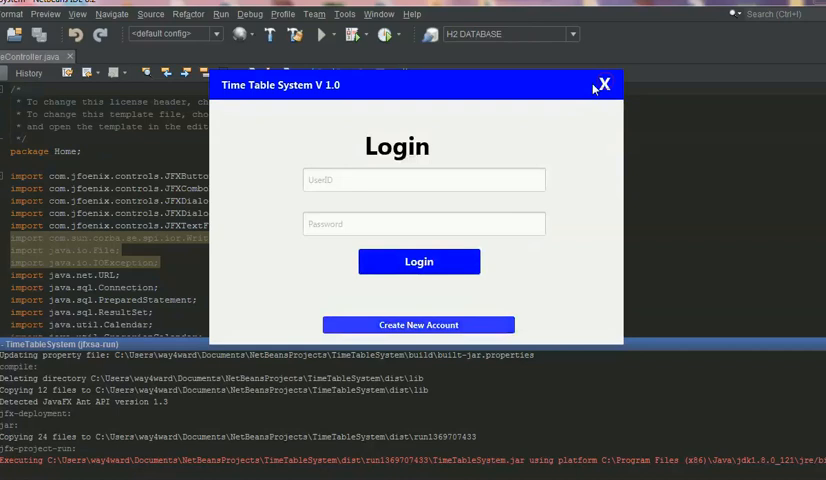
pyautogui.write('w')
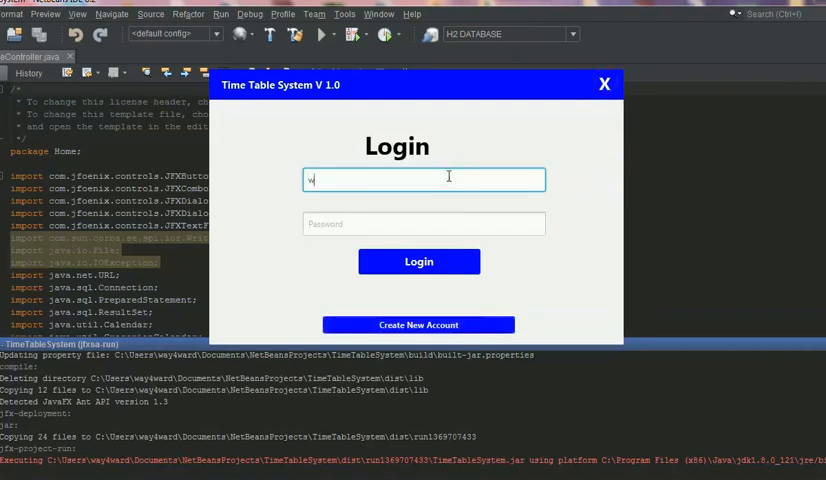
pyautogui.write('ay4ard')
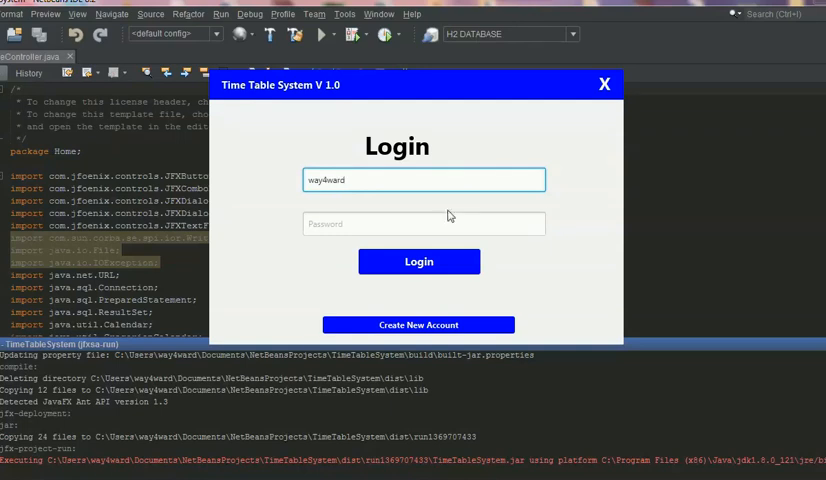
pyautogui.write('•••')
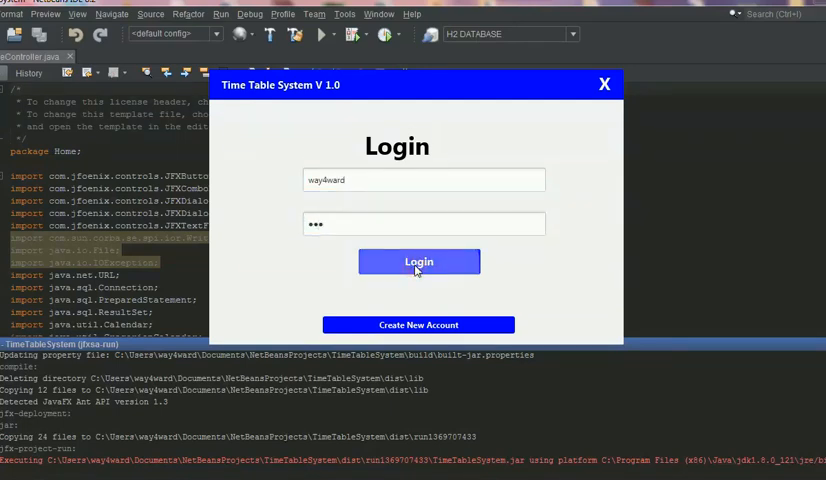
pyautogui.click(418, 260)
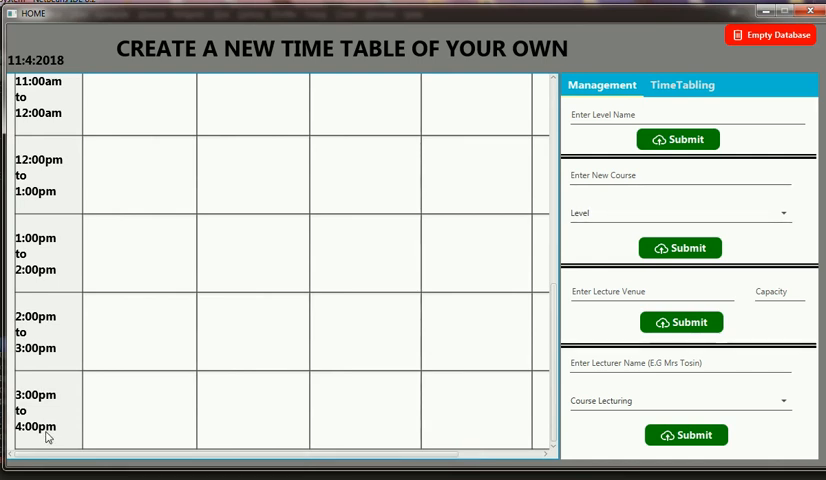
pyautogui.moveTo(448, 272)
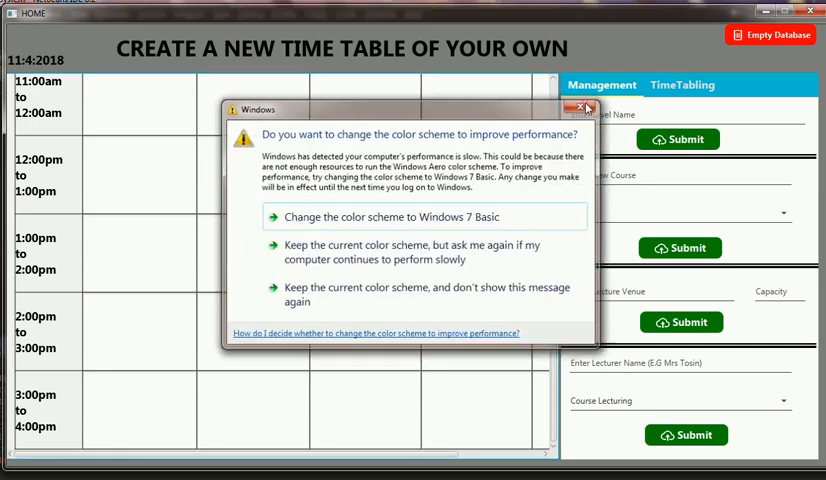
pyautogui.click(584, 108)
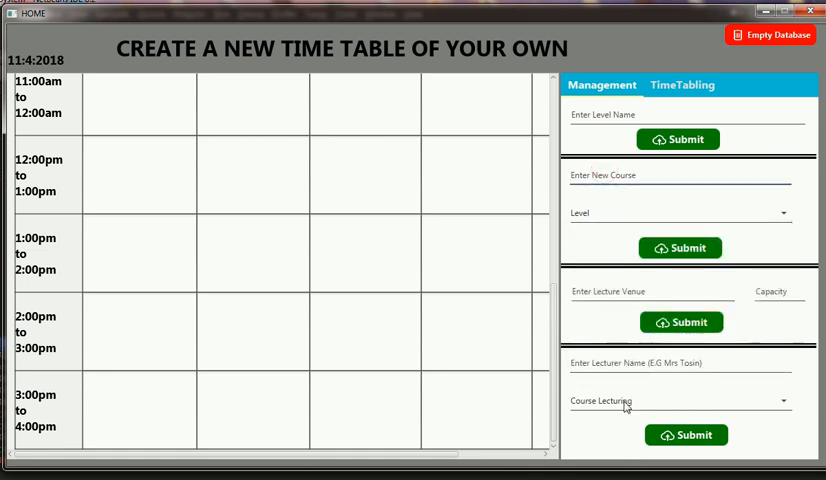
pyautogui.moveTo(640, 360)
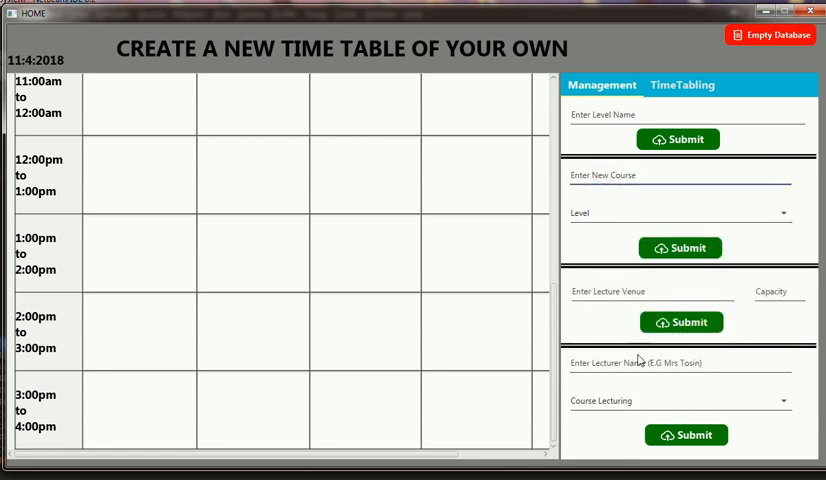
pyautogui.click(680, 400)
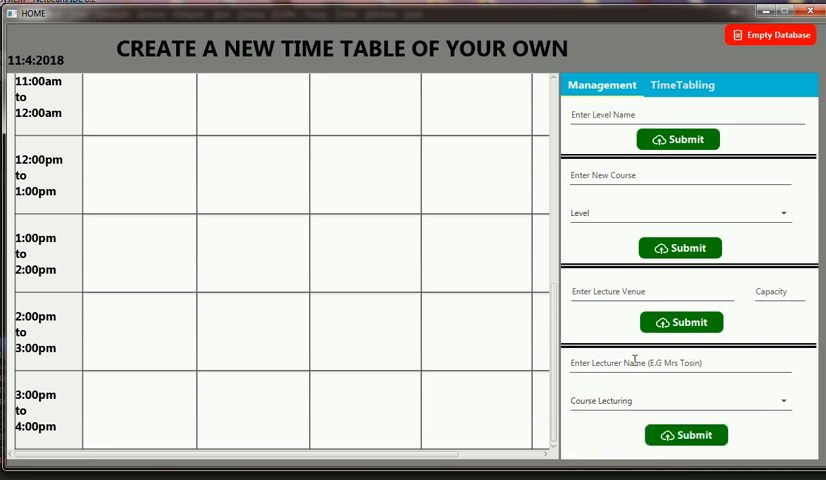
# Step: Submit a new level named AGRIC 500L on the Management tab, then move to TimeTabling
pyautogui.click(684, 84)
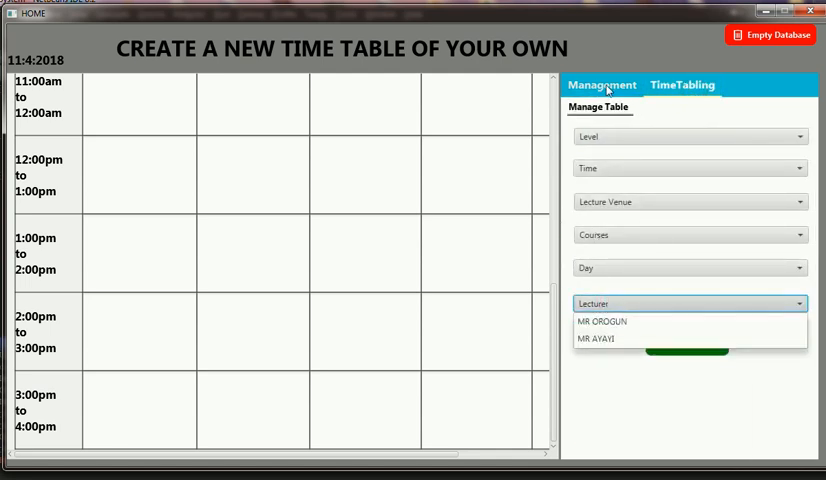
pyautogui.click(684, 84)
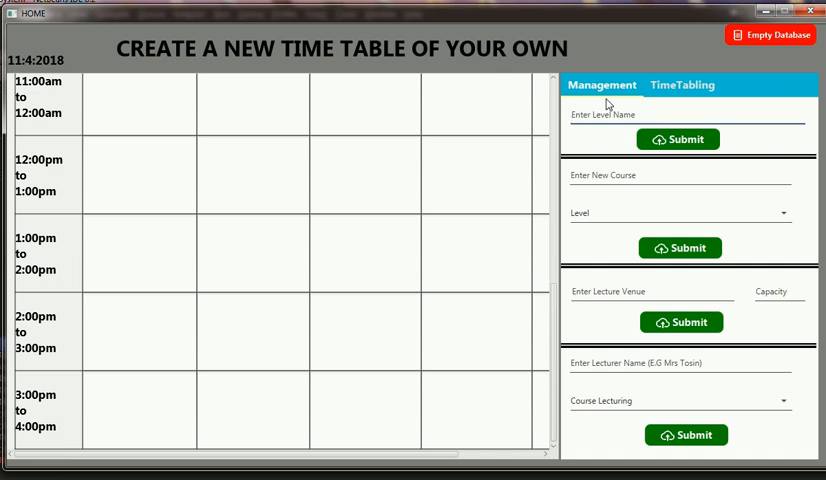
pyautogui.write('AGRIC 500L')
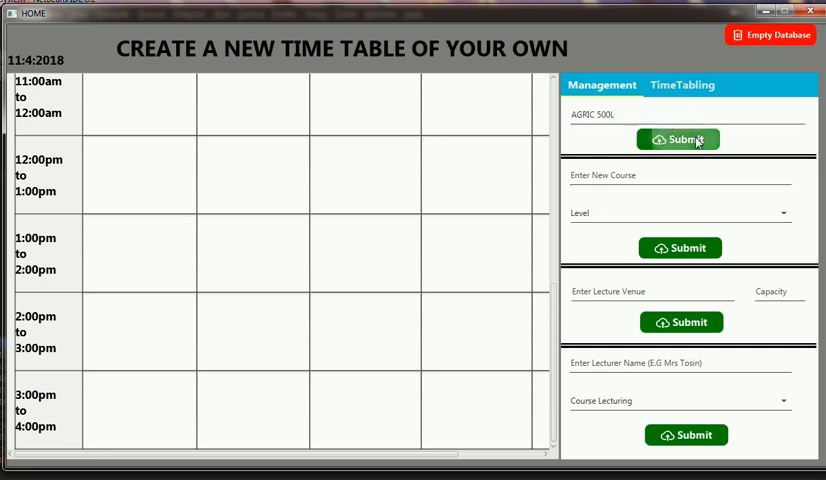
pyautogui.click(678, 140)
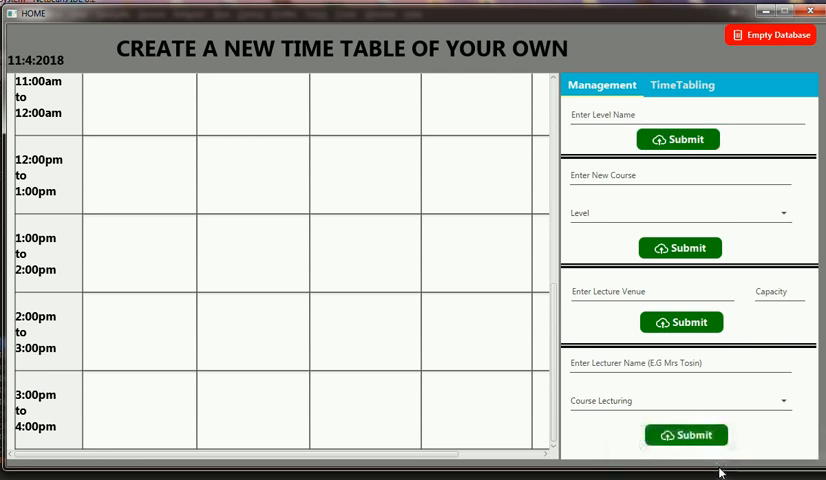
pyautogui.click(684, 84)
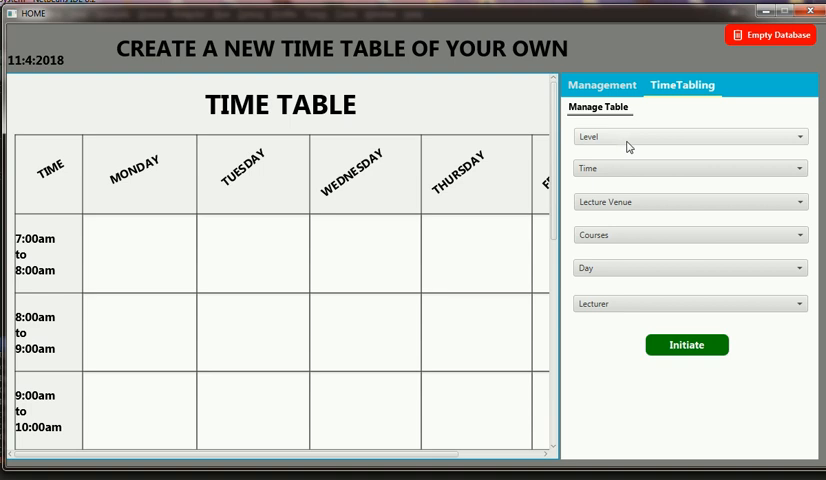
pyautogui.click(688, 136)
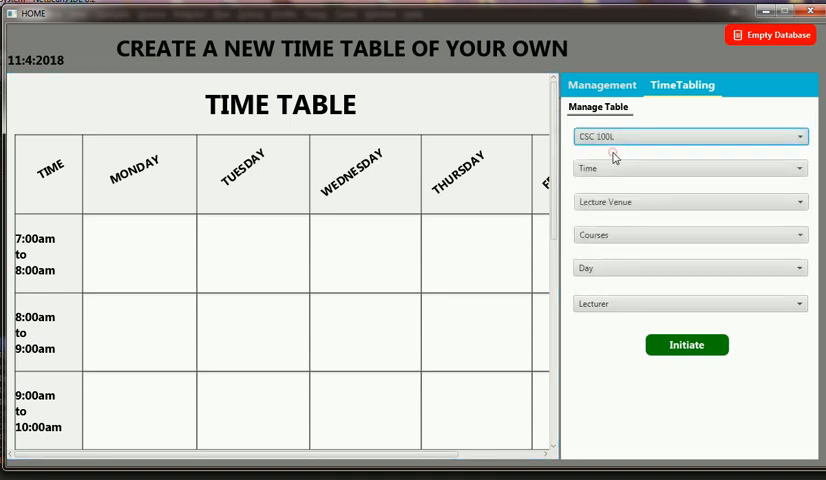
pyautogui.click(690, 168)
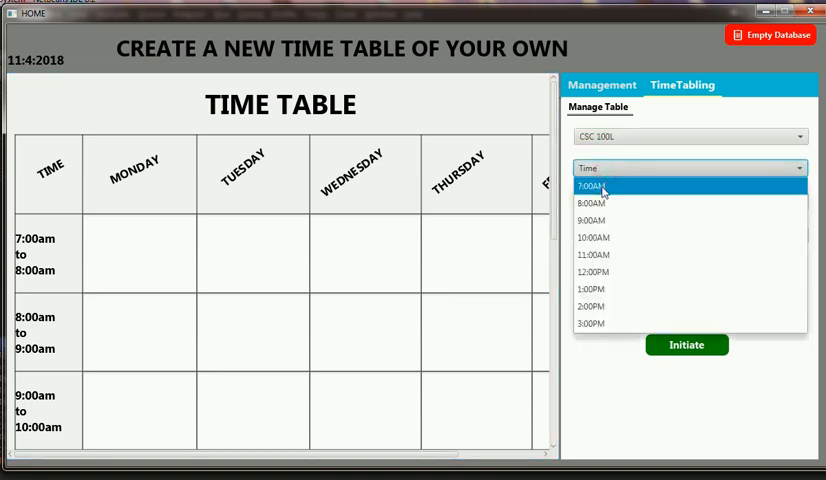
pyautogui.click(592, 186)
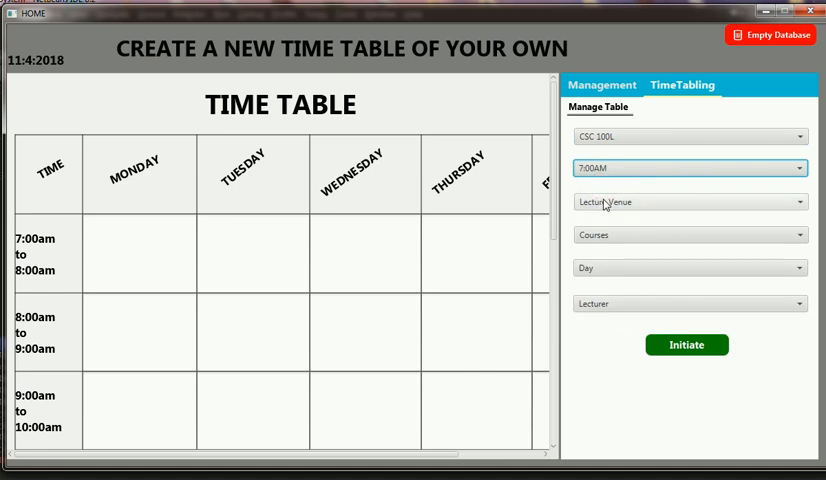
pyautogui.click(688, 200)
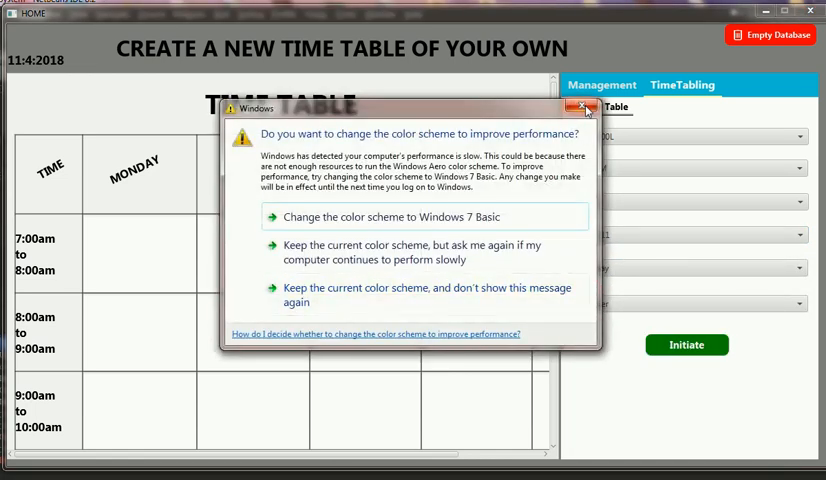
pyautogui.click(584, 108)
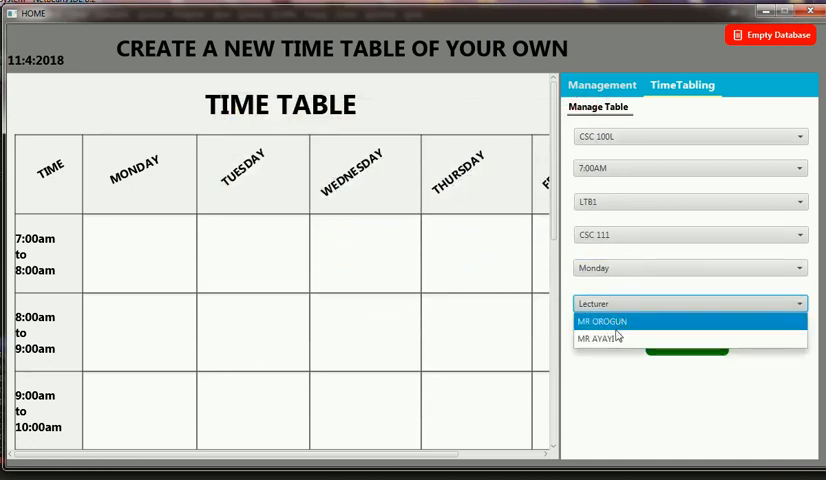
pyautogui.click(596, 338)
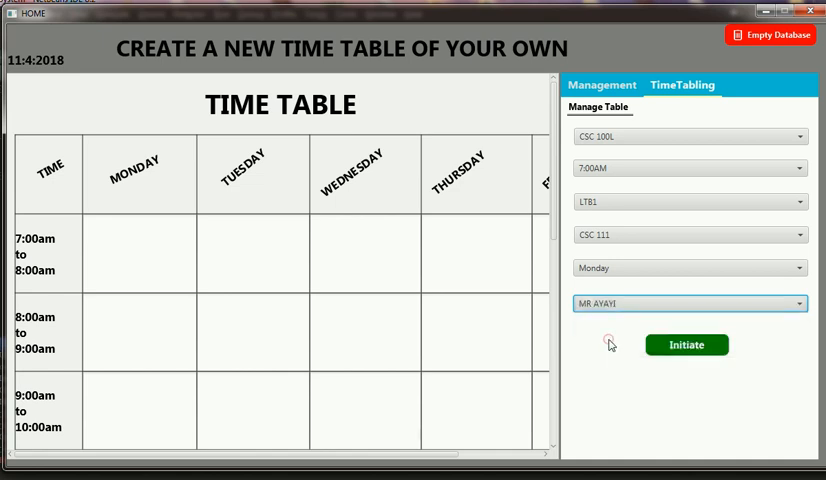
pyautogui.click(688, 344)
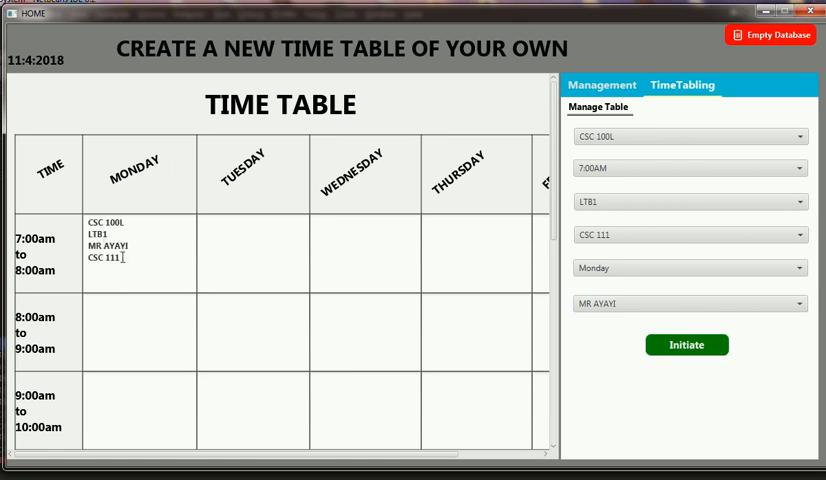
pyautogui.moveTo(352, 306)
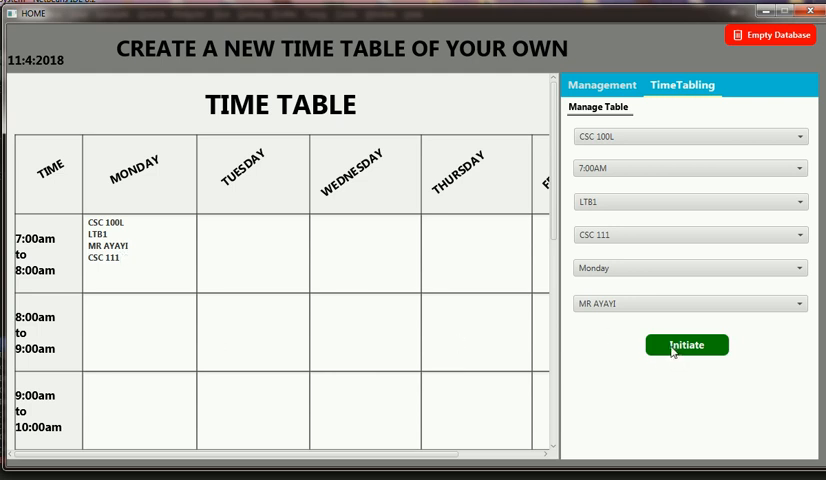
# Step: Re-initiate the same Monday 7:00am LTB1 class, dismiss the room-allocated error, and switch the course to CSC 112
pyautogui.click(686, 344)
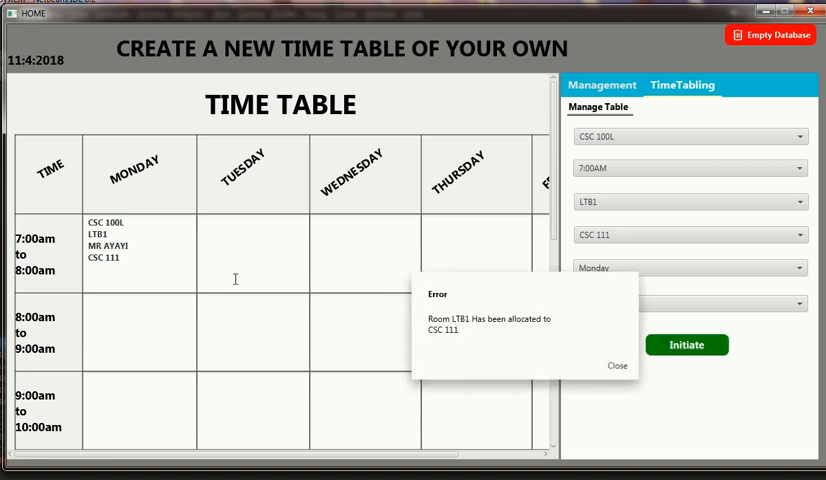
pyautogui.moveTo(556, 328)
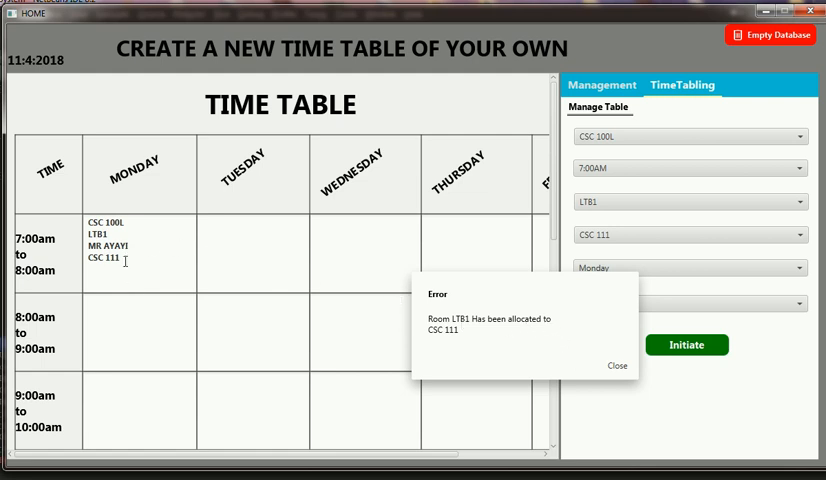
pyautogui.moveTo(280, 312)
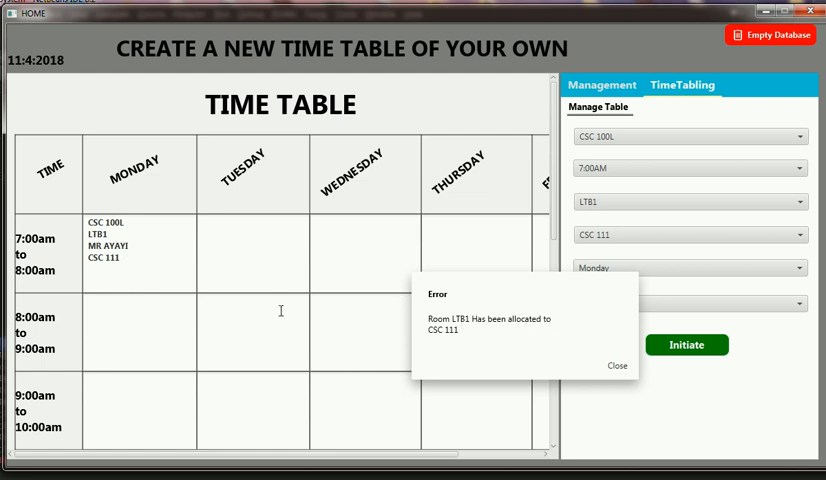
pyautogui.click(616, 364)
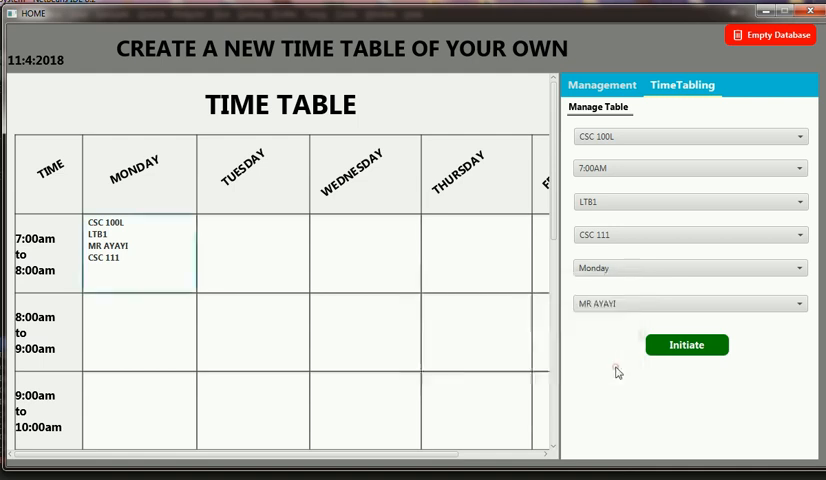
pyautogui.moveTo(636, 234)
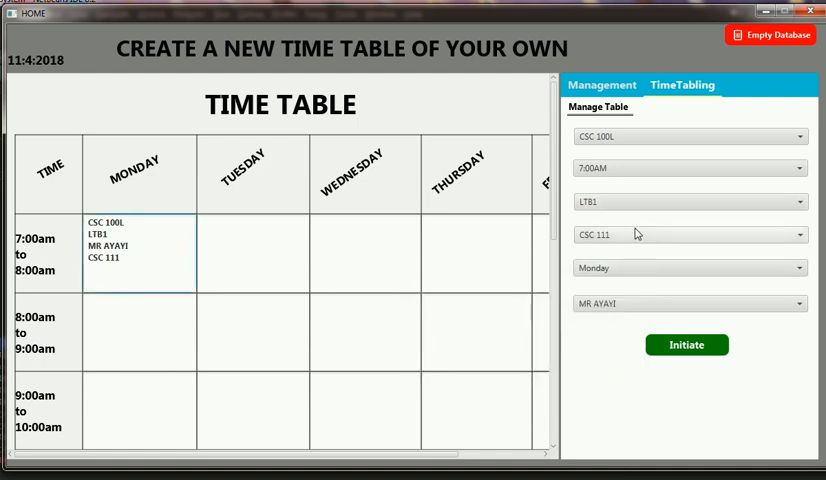
pyautogui.click(688, 234)
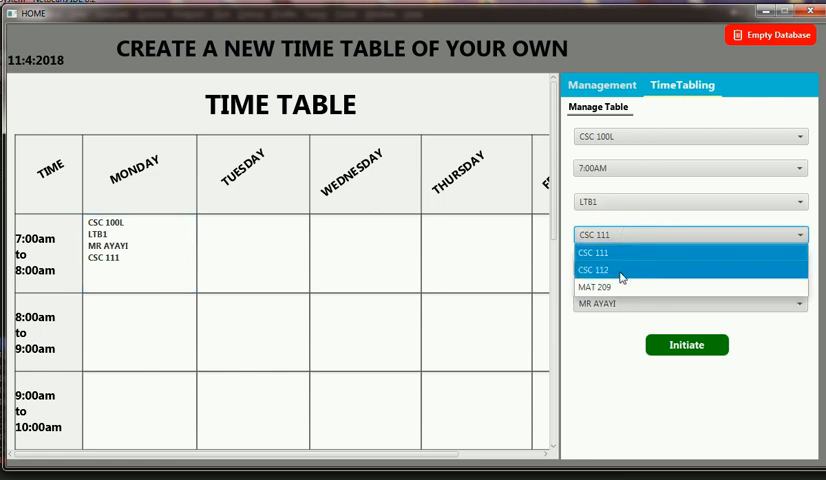
pyautogui.click(596, 270)
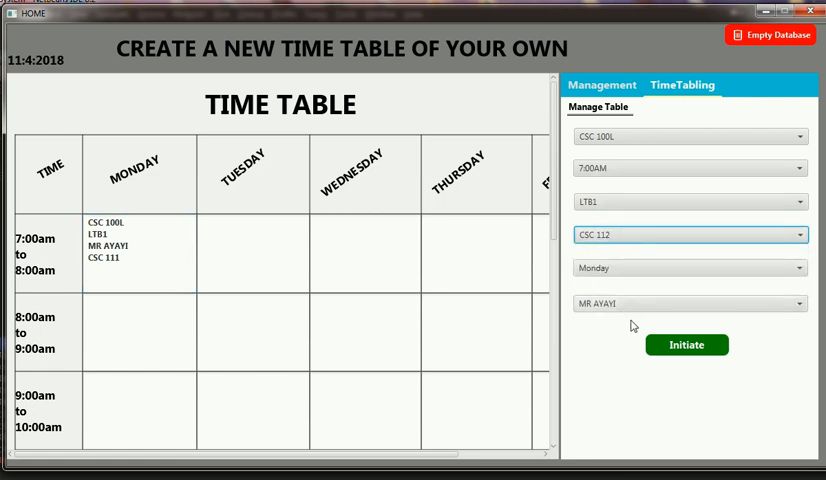
pyautogui.click(686, 344)
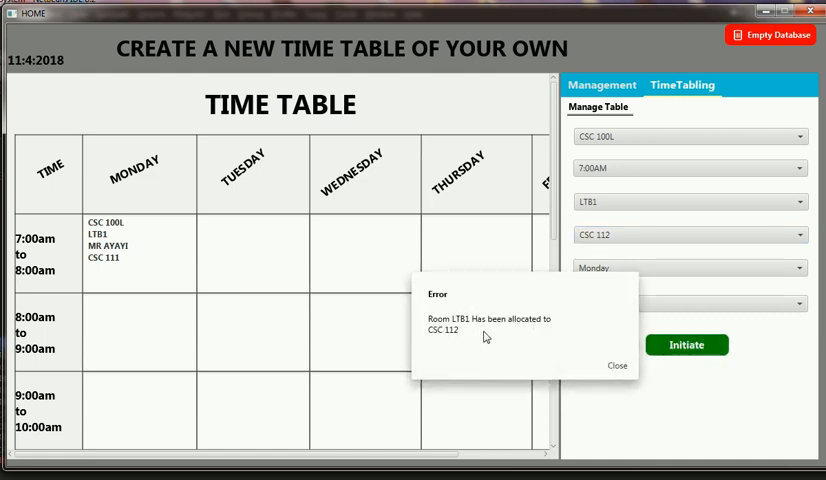
pyautogui.click(616, 364)
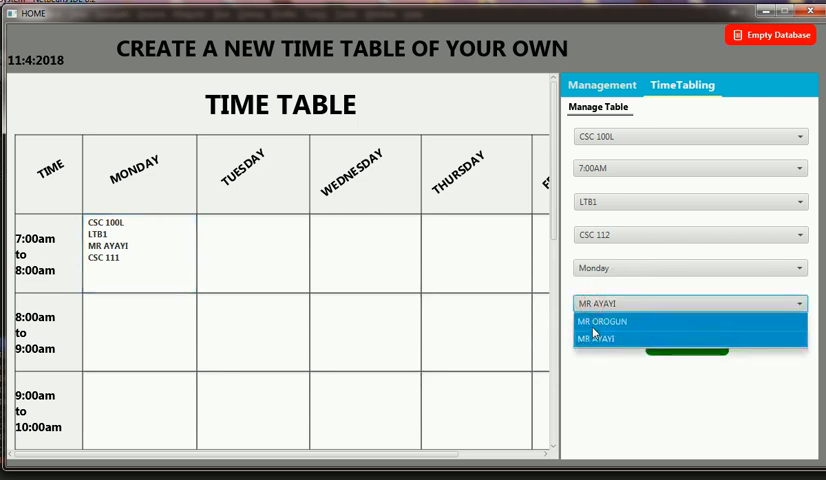
pyautogui.click(686, 344)
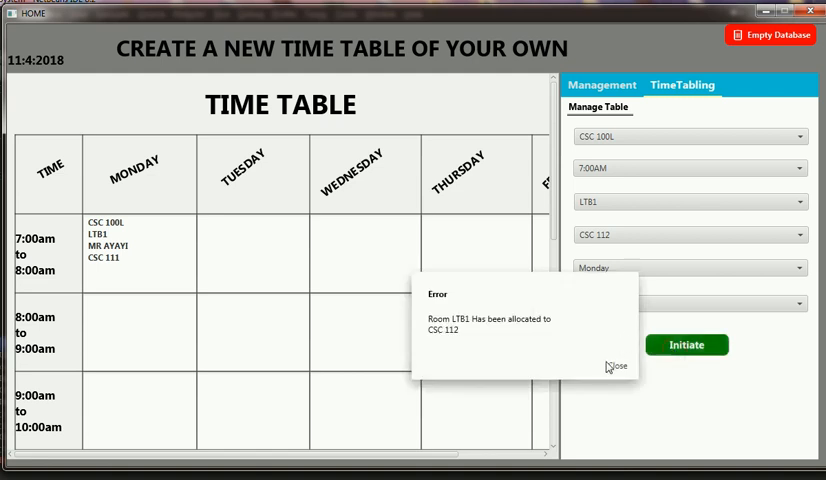
pyautogui.click(620, 366)
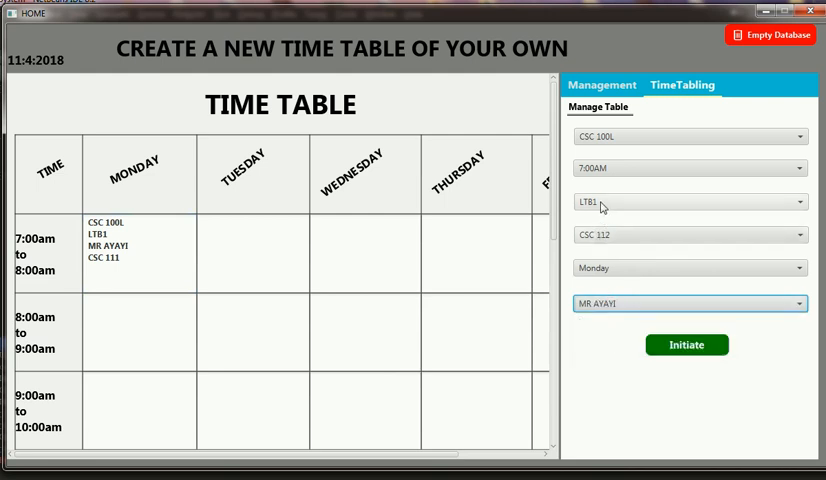
# Step: Move the class to room LTB3, initiate it with MR AYAYI, and dismiss the lecturer-busy error
pyautogui.click(688, 200)
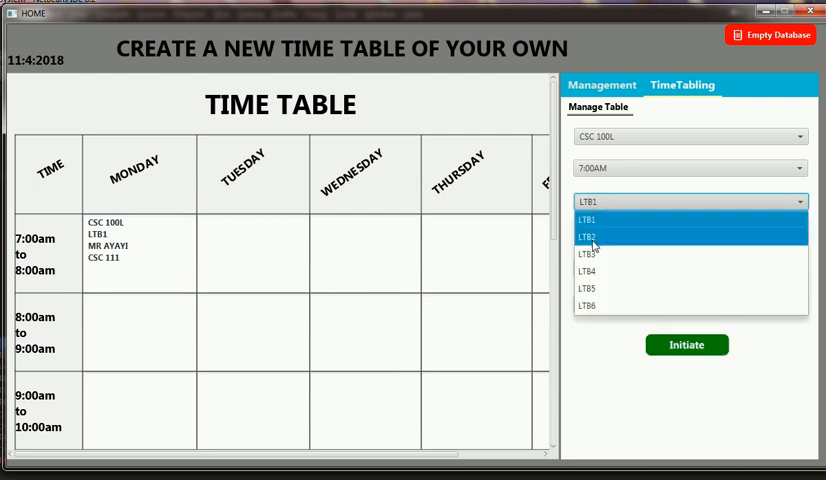
pyautogui.moveTo(590, 254)
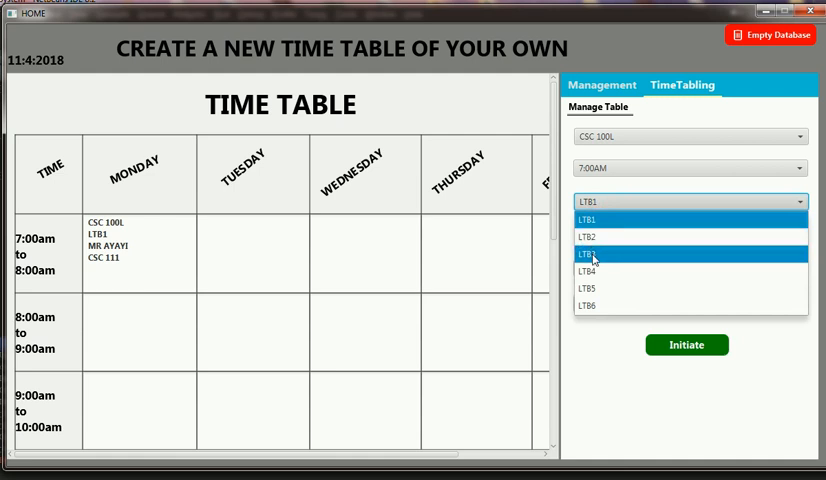
pyautogui.click(588, 254)
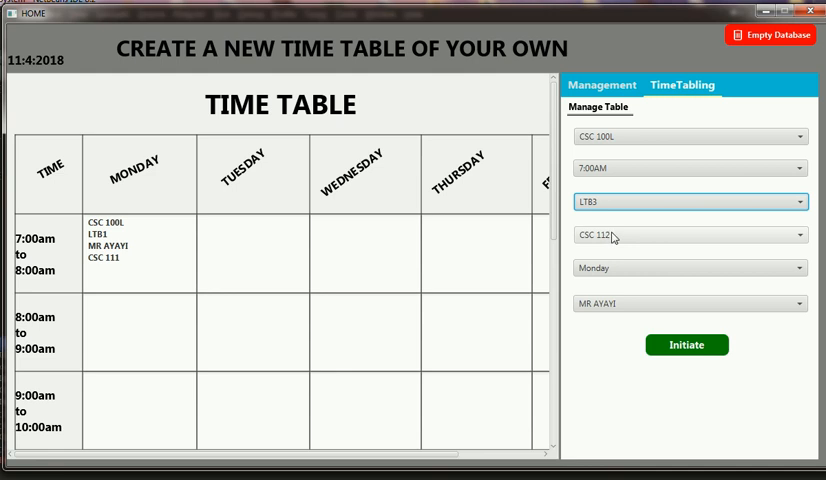
pyautogui.moveTo(612, 238)
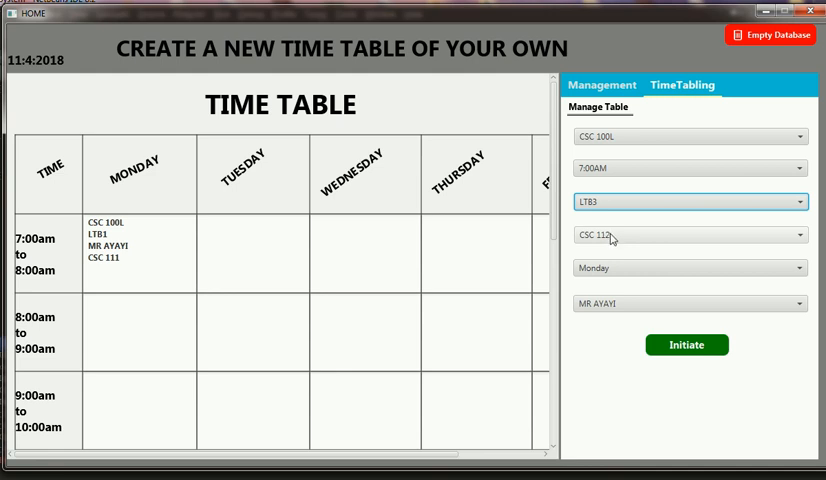
pyautogui.moveTo(610, 240)
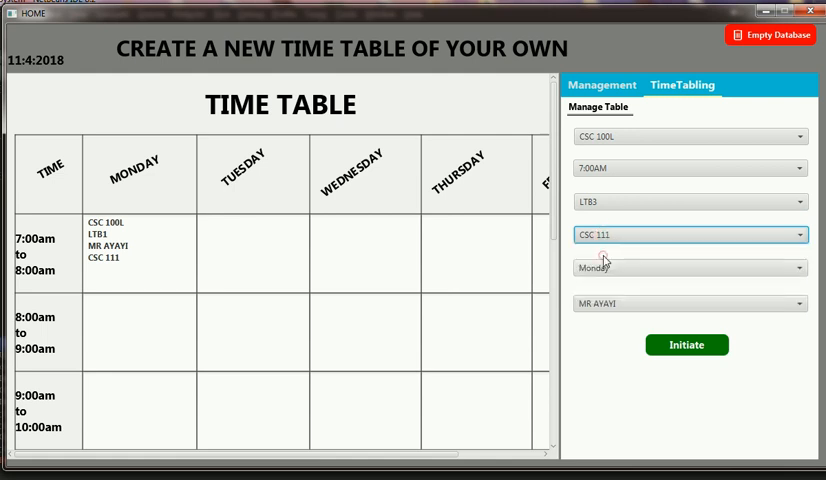
pyautogui.click(688, 344)
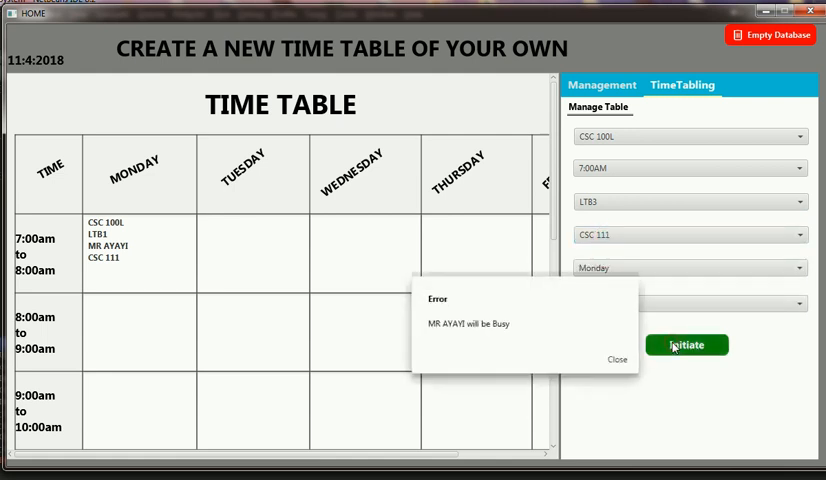
pyautogui.moveTo(462, 340)
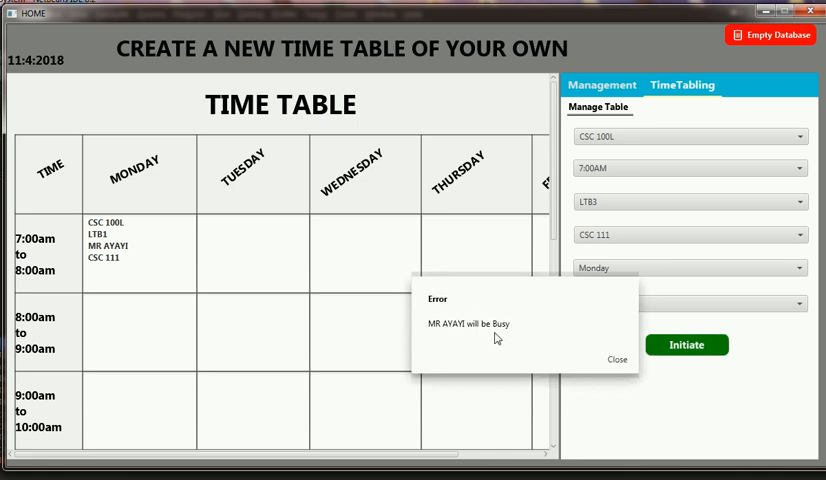
pyautogui.click(616, 360)
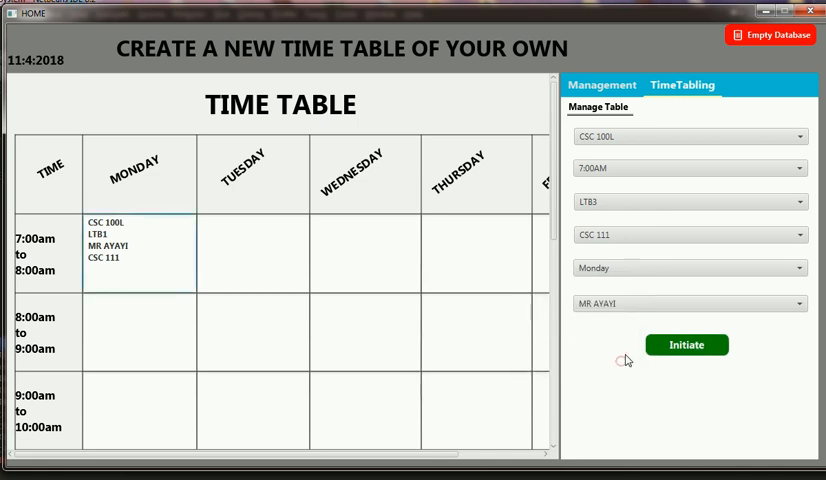
pyautogui.click(796, 304)
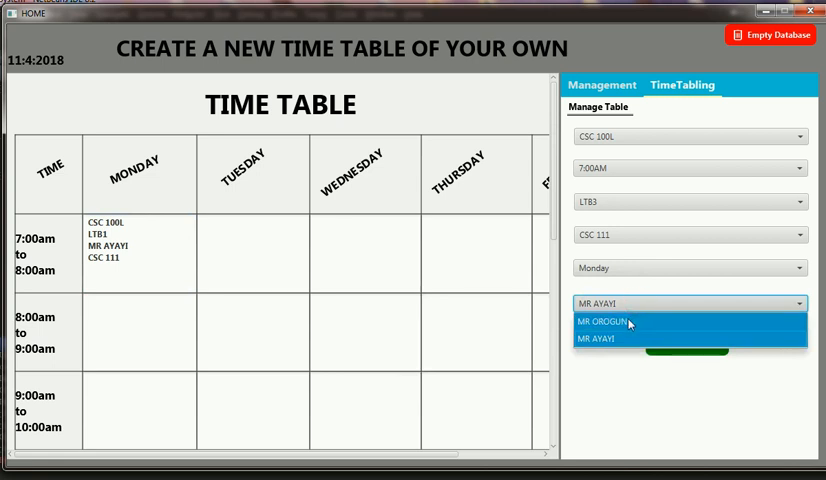
pyautogui.click(604, 320)
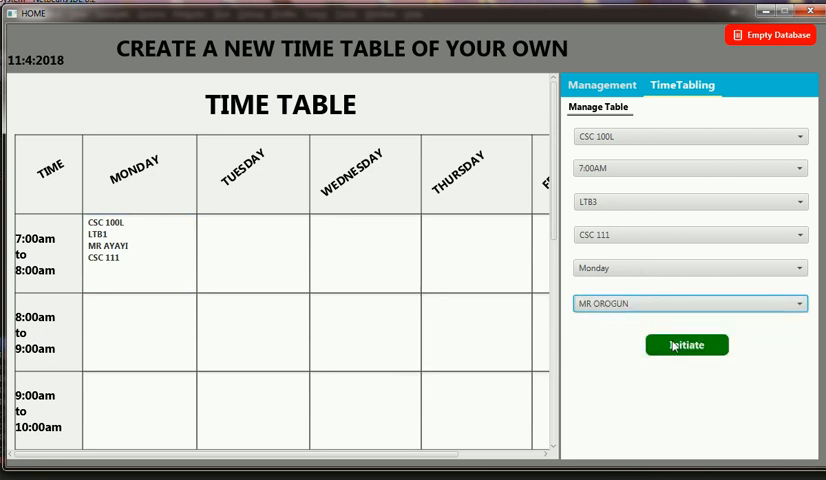
pyautogui.click(686, 344)
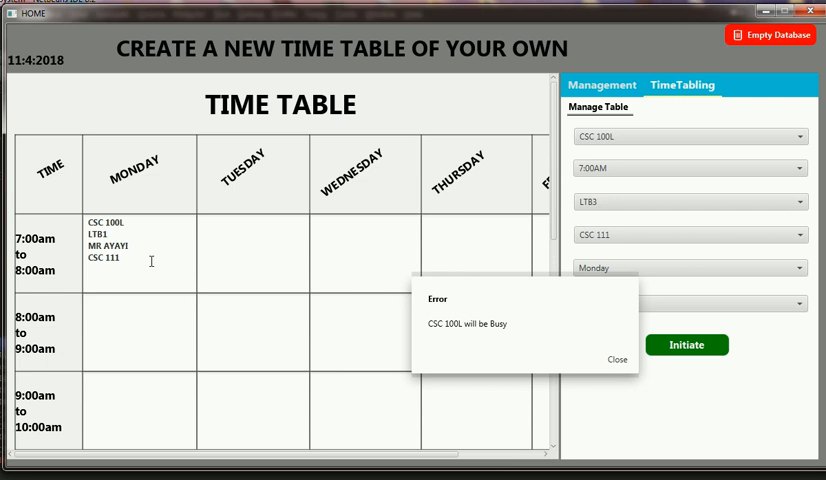
pyautogui.moveTo(180, 364)
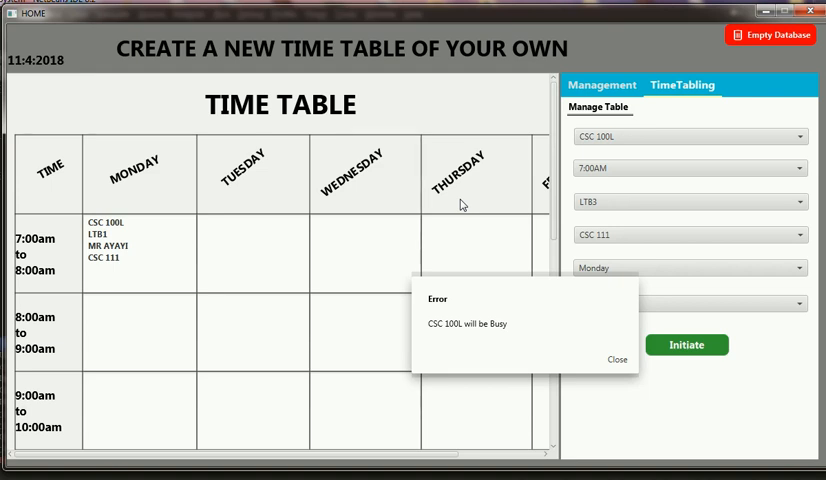
pyautogui.moveTo(608, 348)
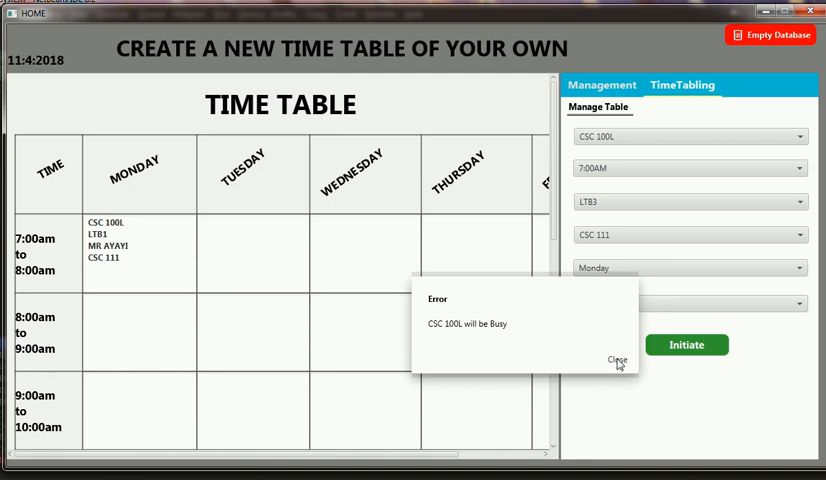
pyautogui.click(616, 360)
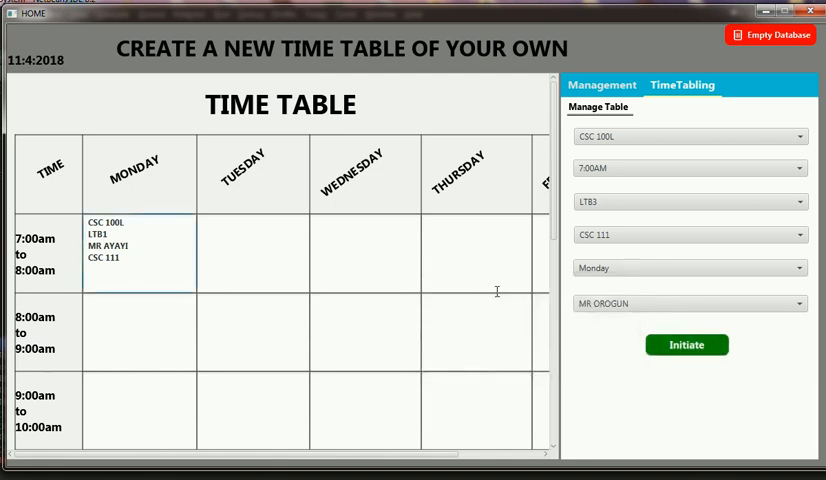
# Step: Schedule CSC 111 in LTB3 on Tuesday at 8:00am with MR OROGUN
pyautogui.click(688, 268)
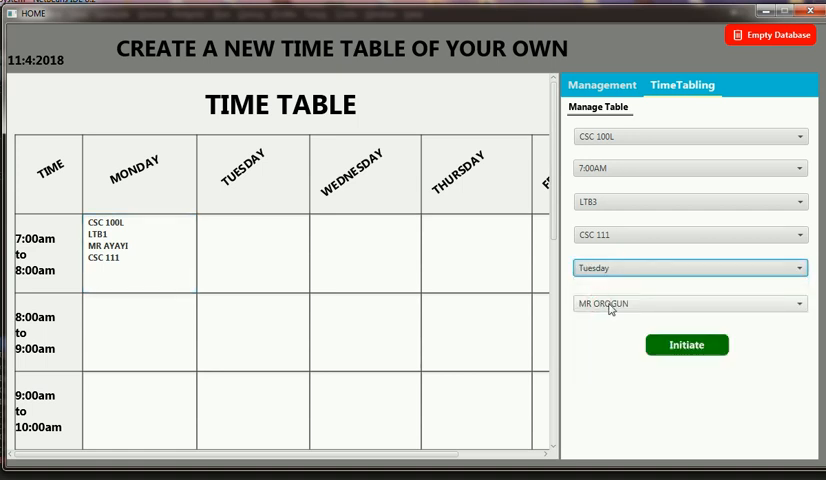
pyautogui.click(692, 168)
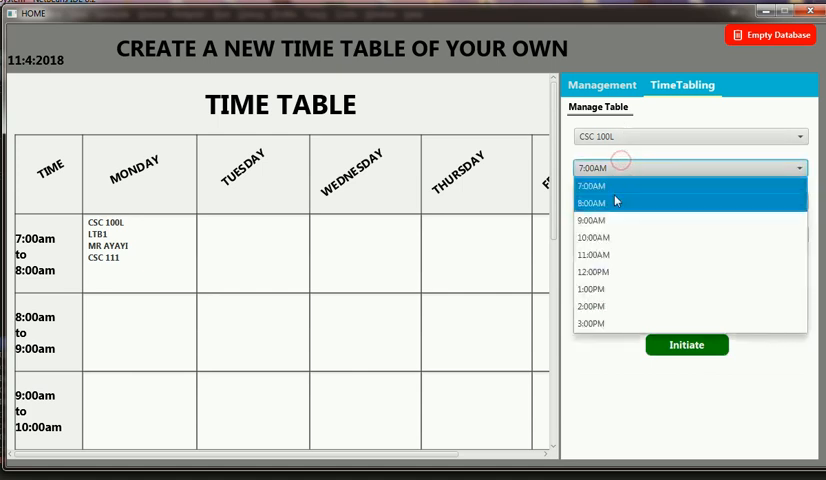
pyautogui.click(590, 202)
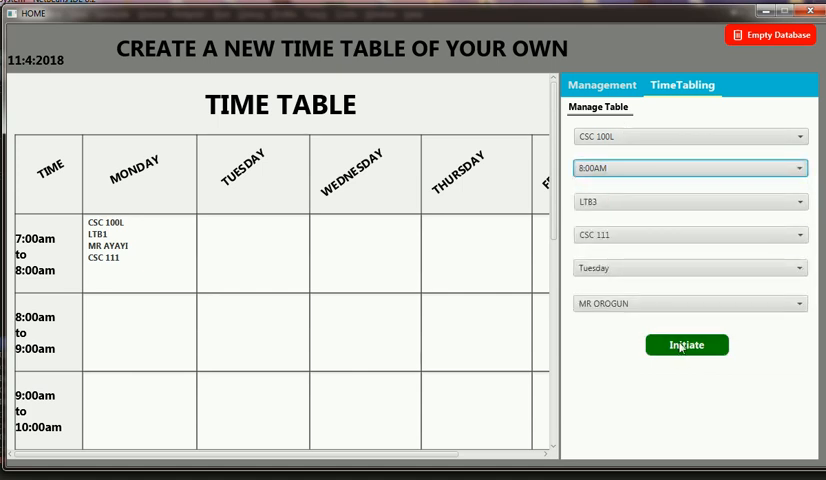
pyautogui.click(686, 344)
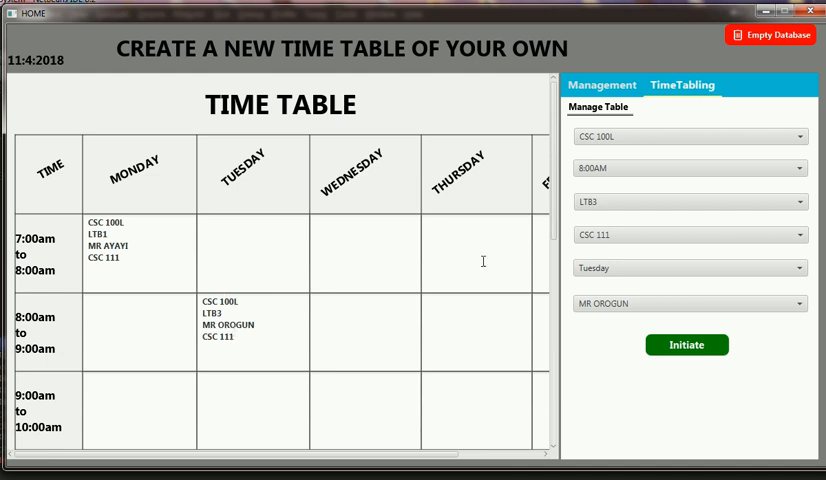
pyautogui.moveTo(606, 268)
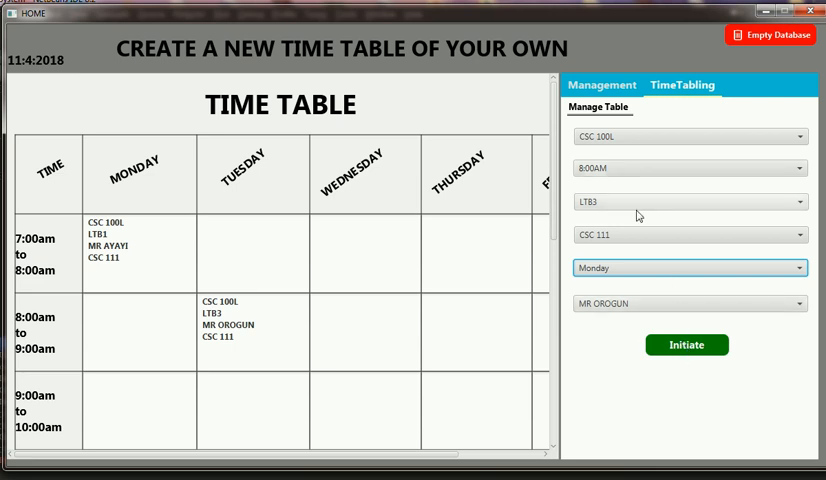
pyautogui.moveTo(620, 264)
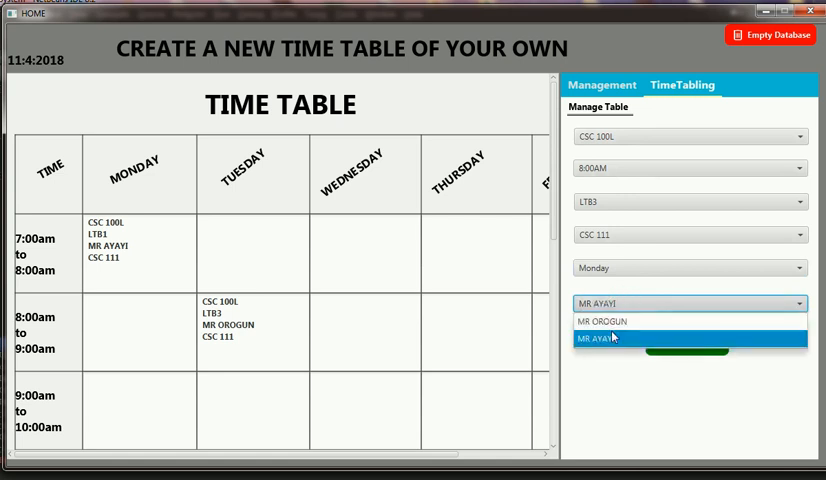
# Step: Schedule a second 8:00am CSC 111 class in LTB3 on Monday with MR AYAYI
pyautogui.click(596, 338)
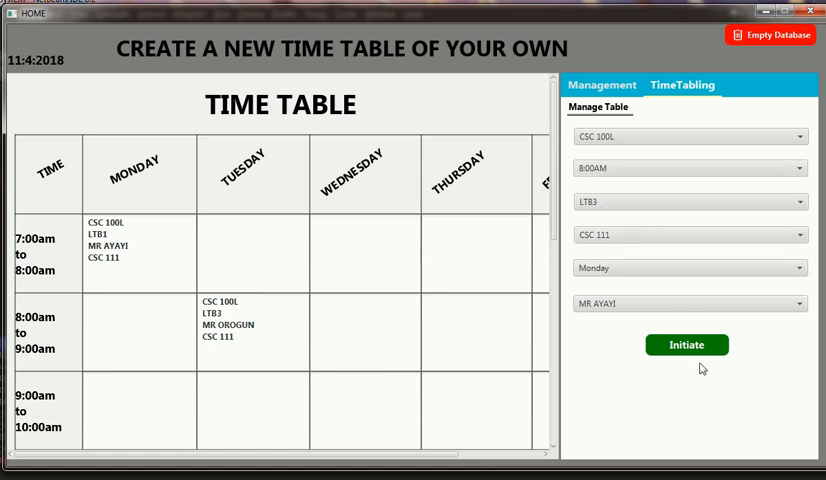
pyautogui.click(686, 344)
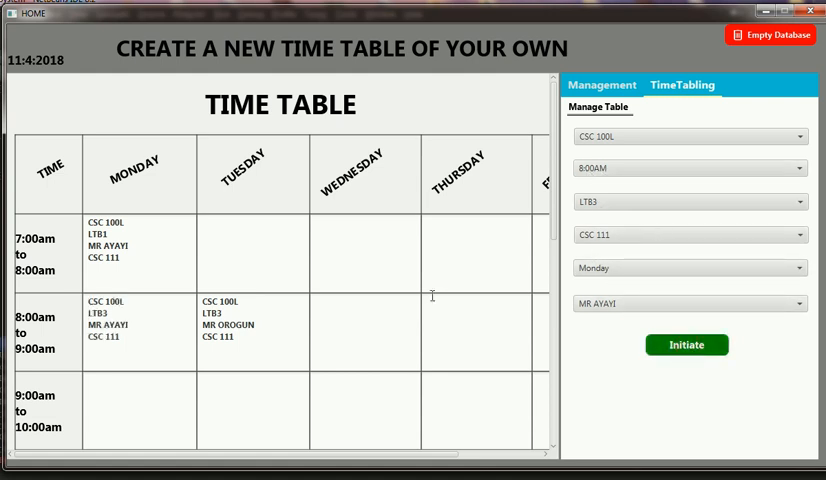